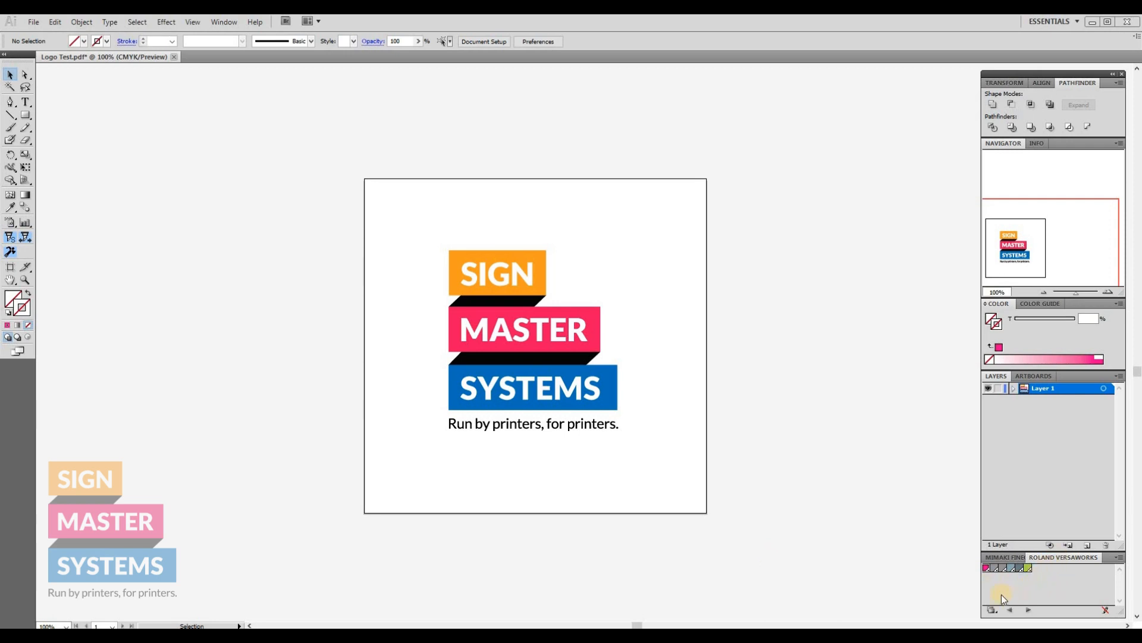
mouse_move(406, 509)
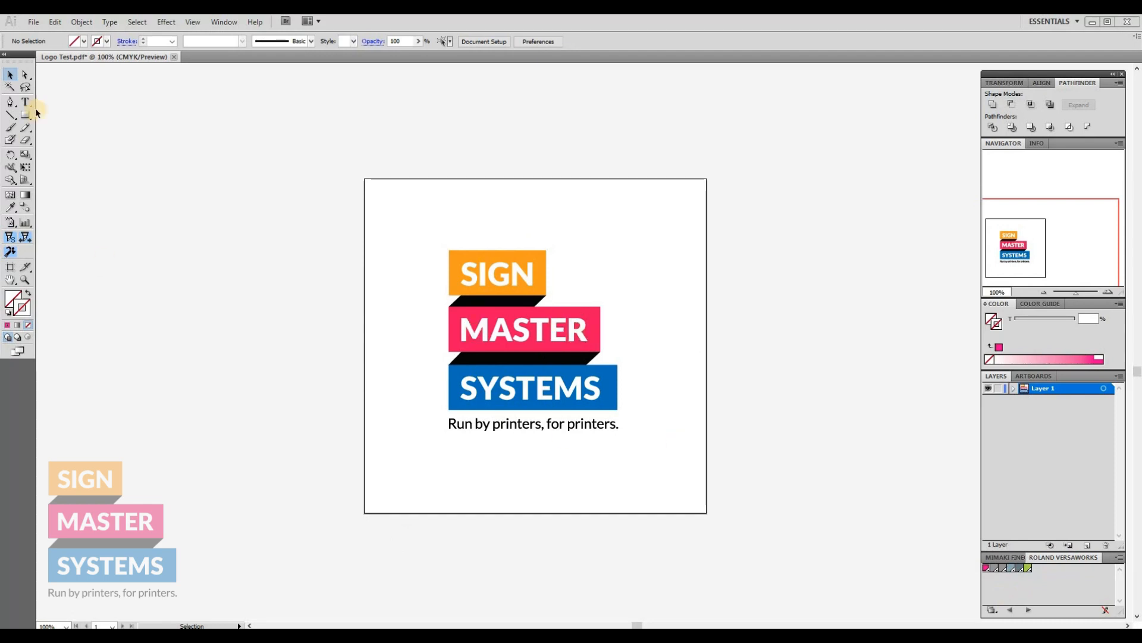
Draw a circle centred around the Sign Master Systems logo using the Ellipse Tool
left_click(11, 114)
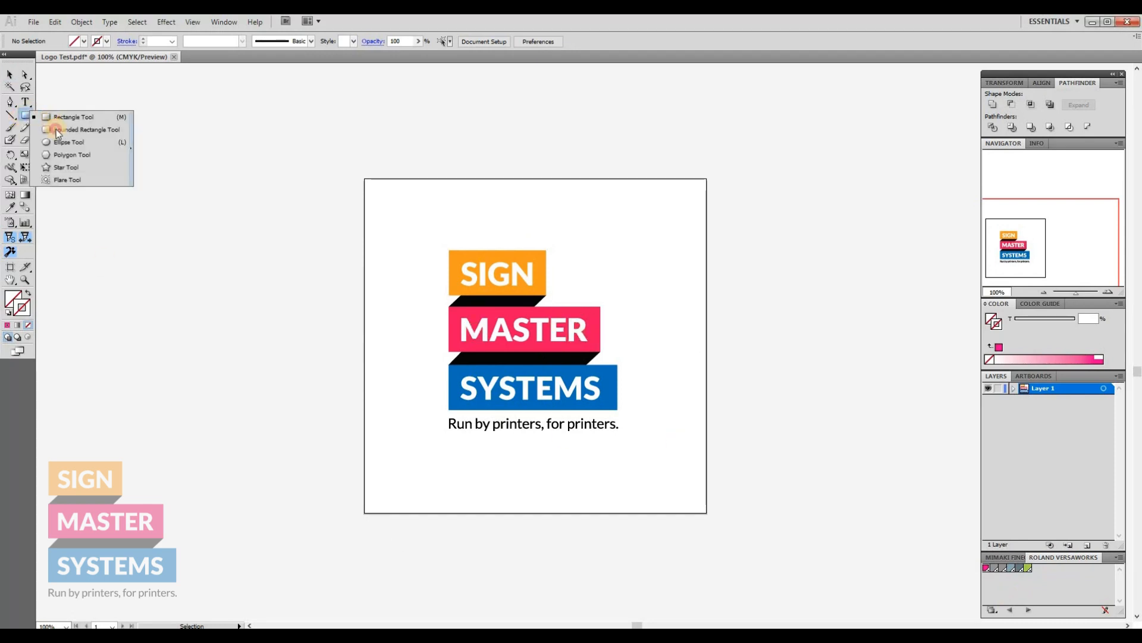
left_click(68, 142)
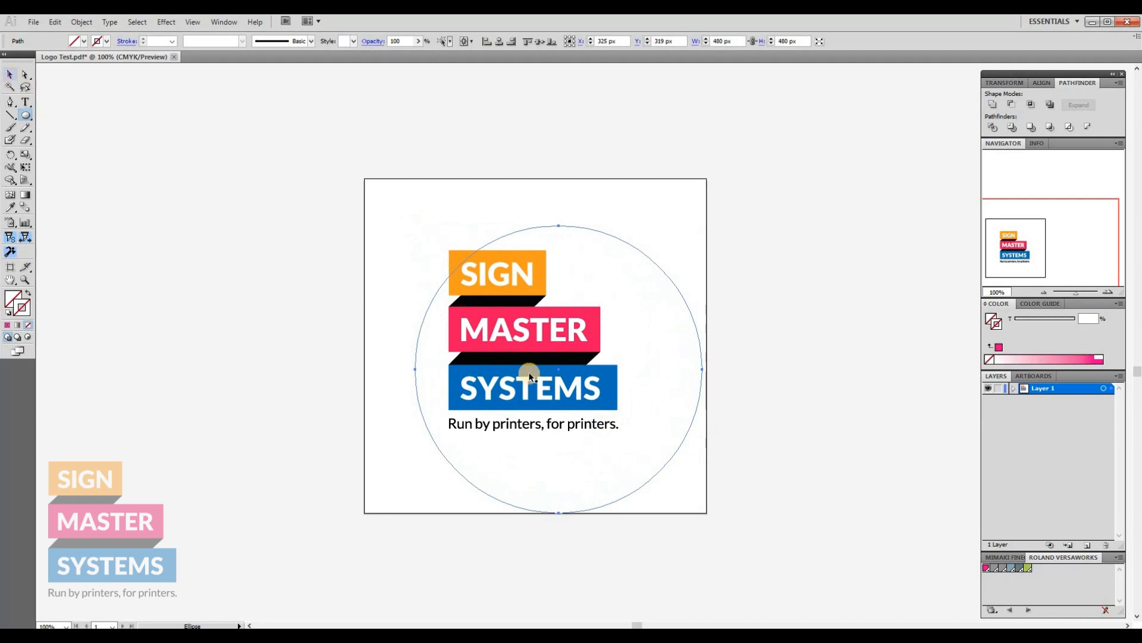
left_click_drag(559, 369, 539, 350)
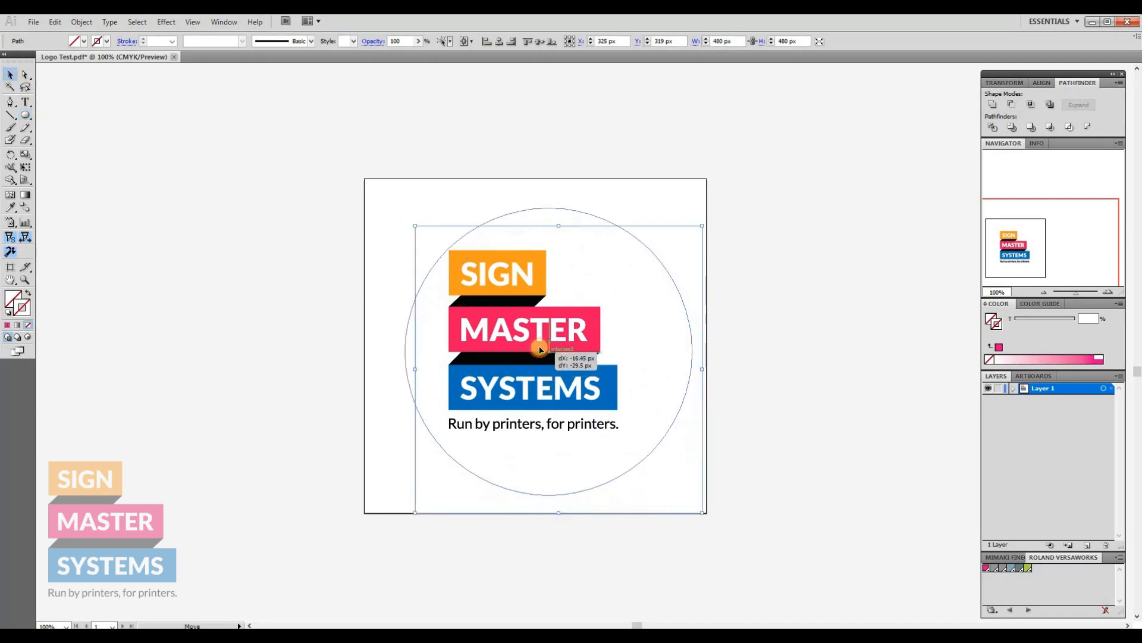
left_click_drag(543, 350, 539, 350)
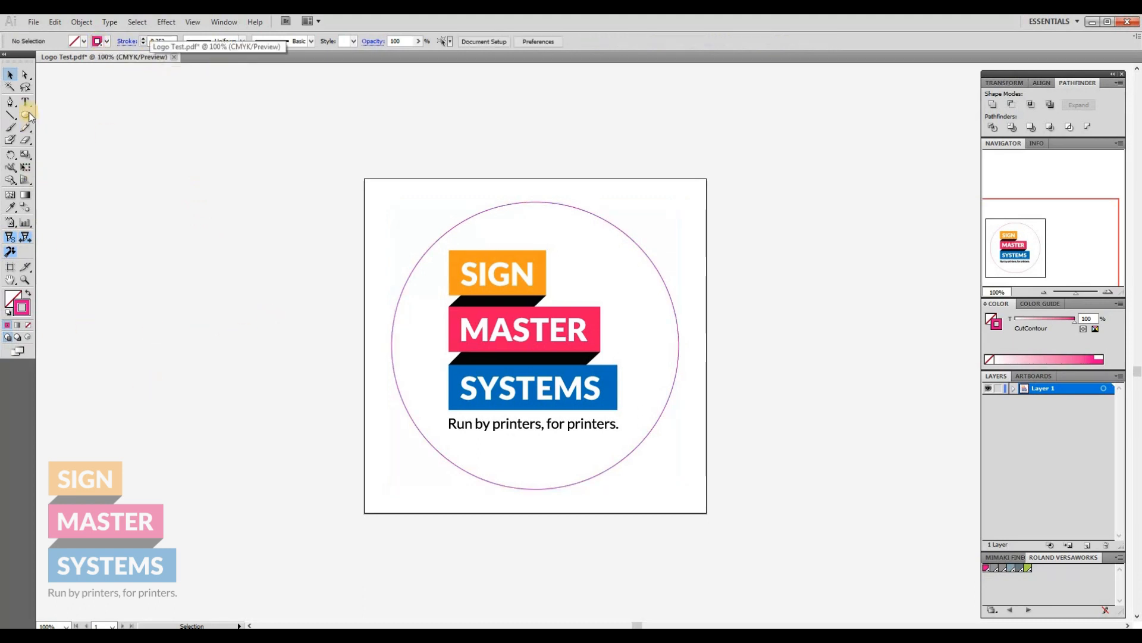
Draw a rectangle just inside the artboard edges, framing the circled logo
left_click(12, 117)
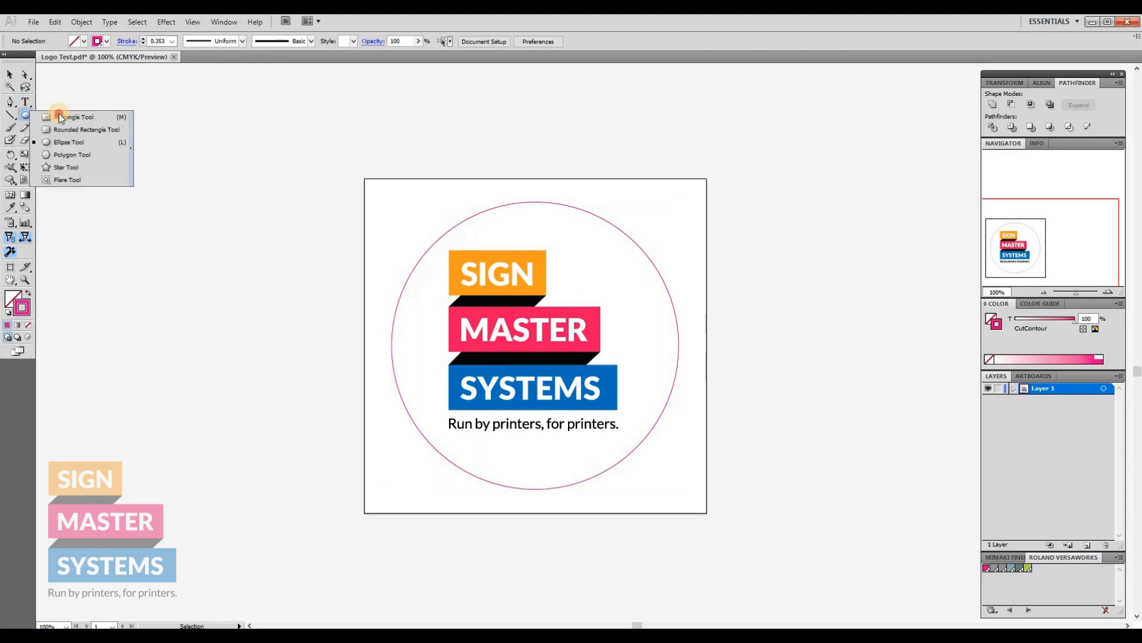
left_click(76, 116)
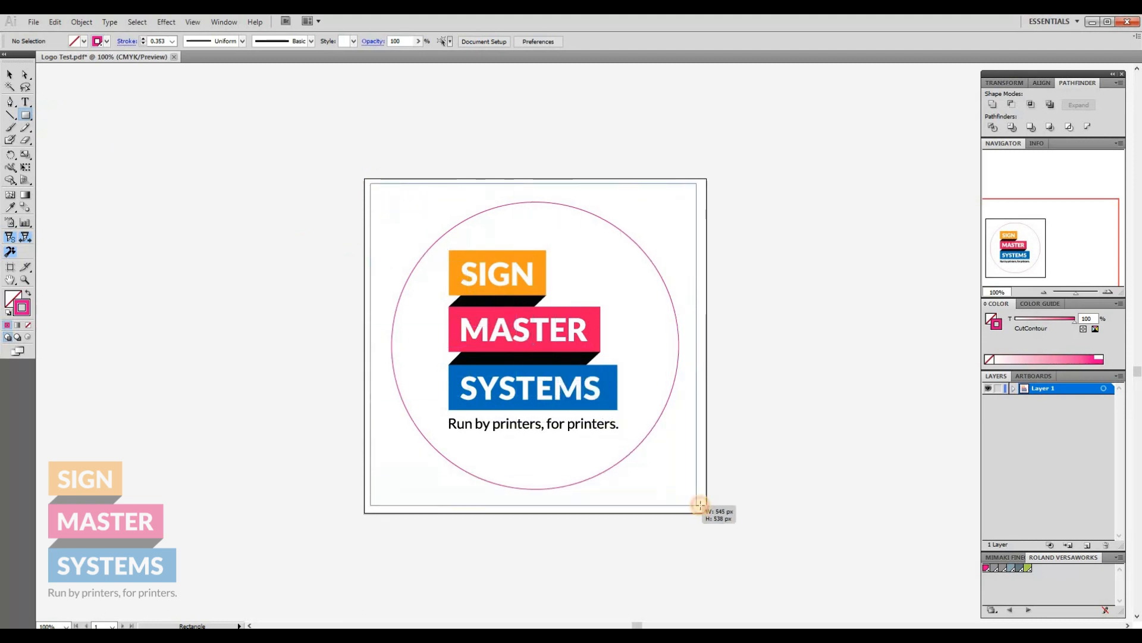
left_click_drag(697, 507, 702, 507)
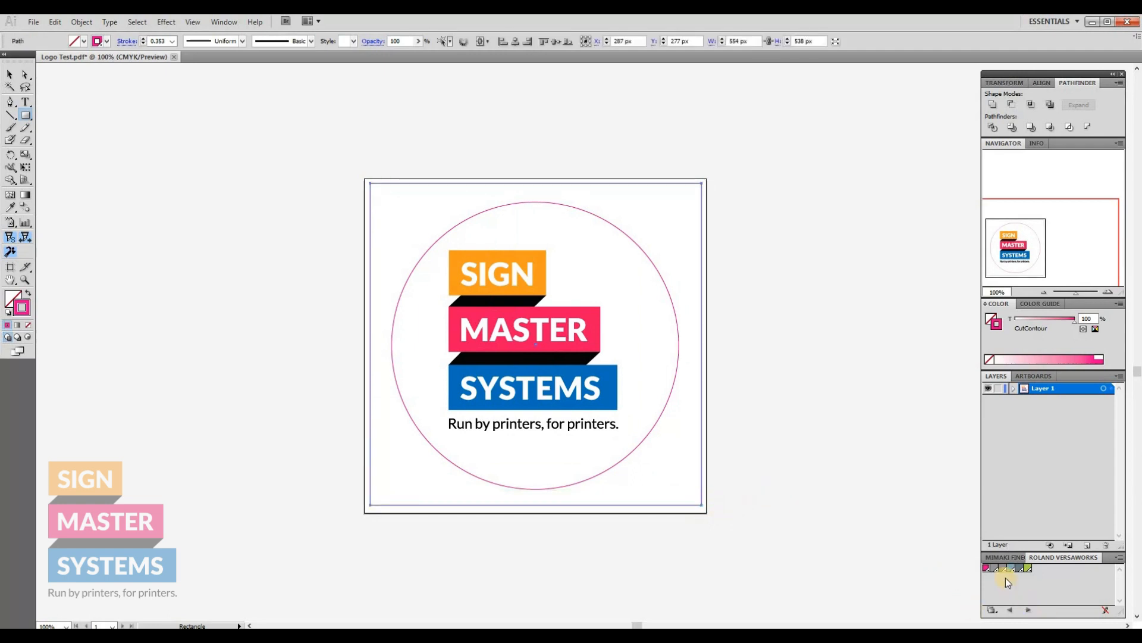
mouse_move(995, 569)
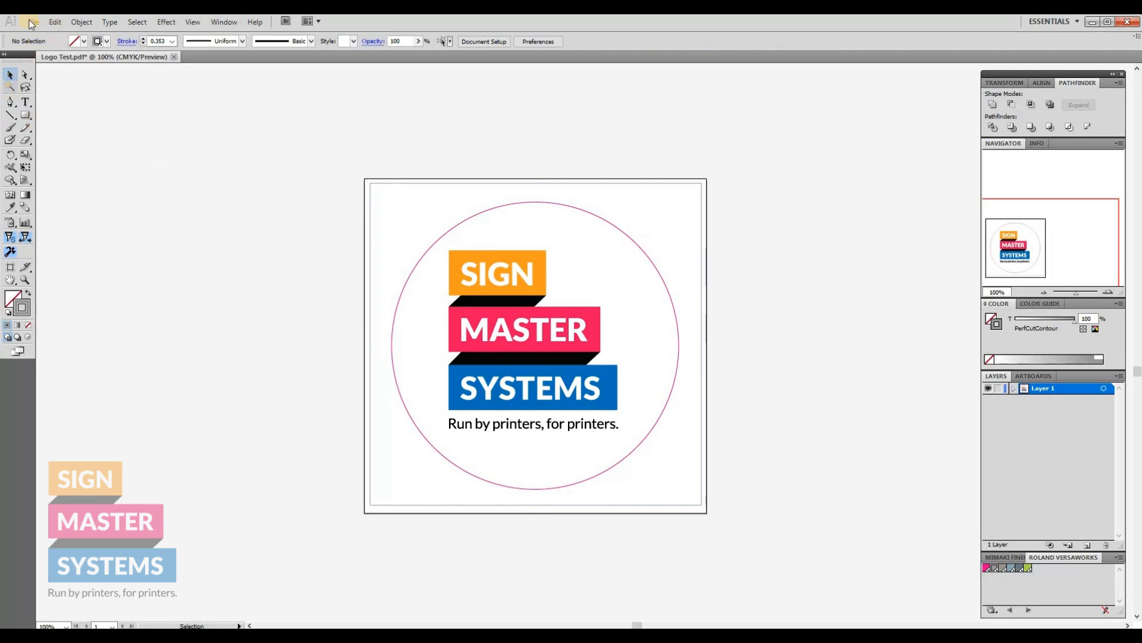
Save the design as an Adobe PDF, overwriting Logo Test.pdf on the desktop
left_click(33, 21)
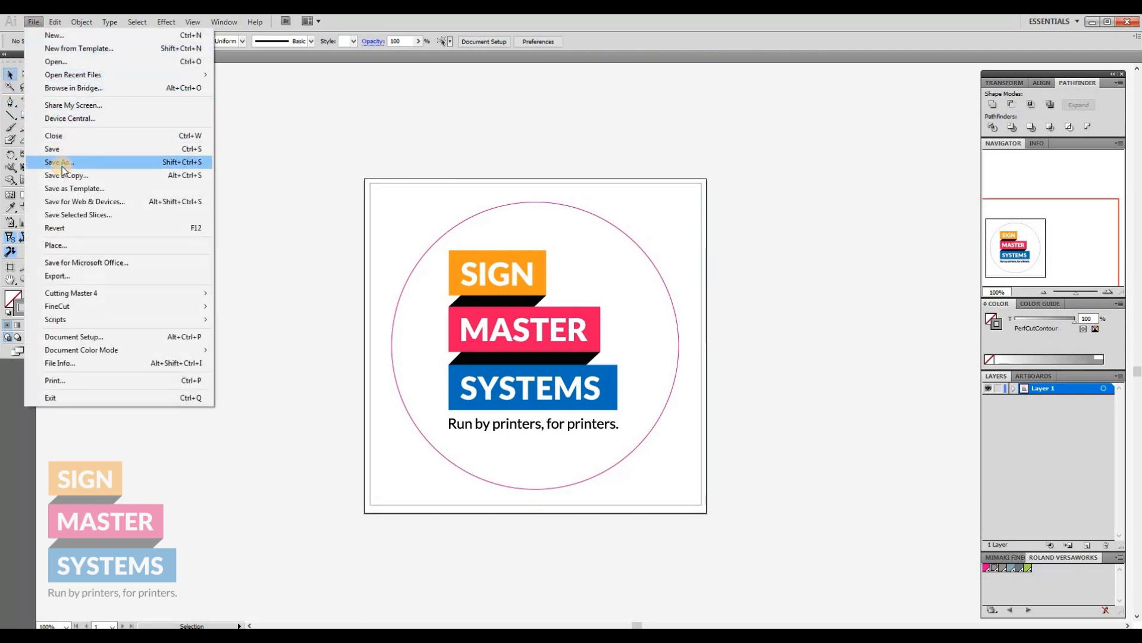
left_click(57, 162)
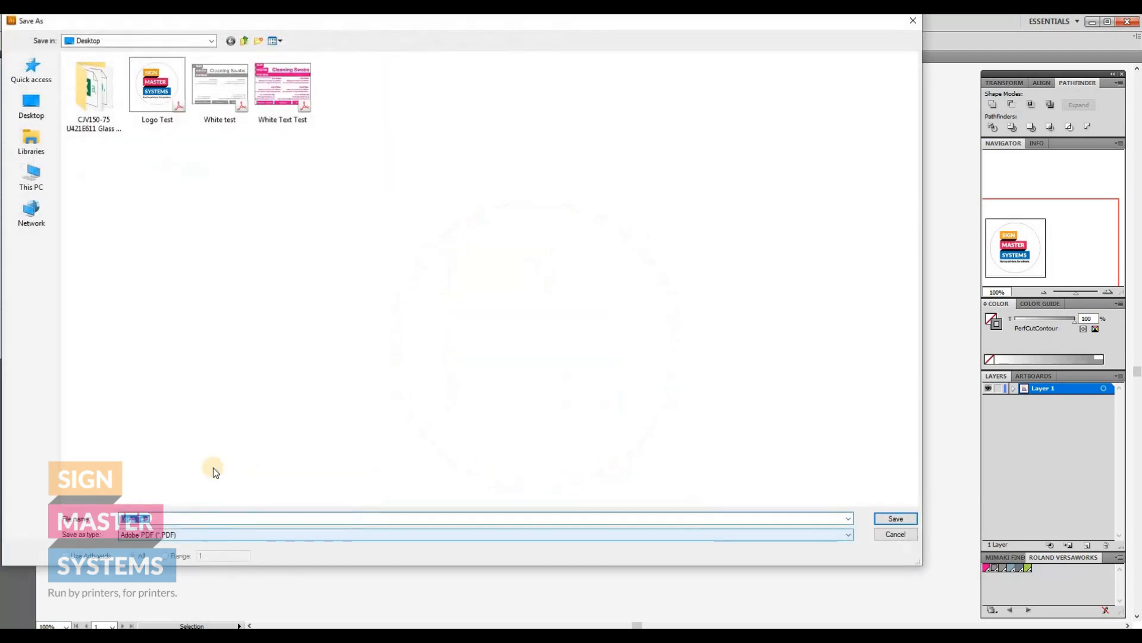
left_click(895, 518)
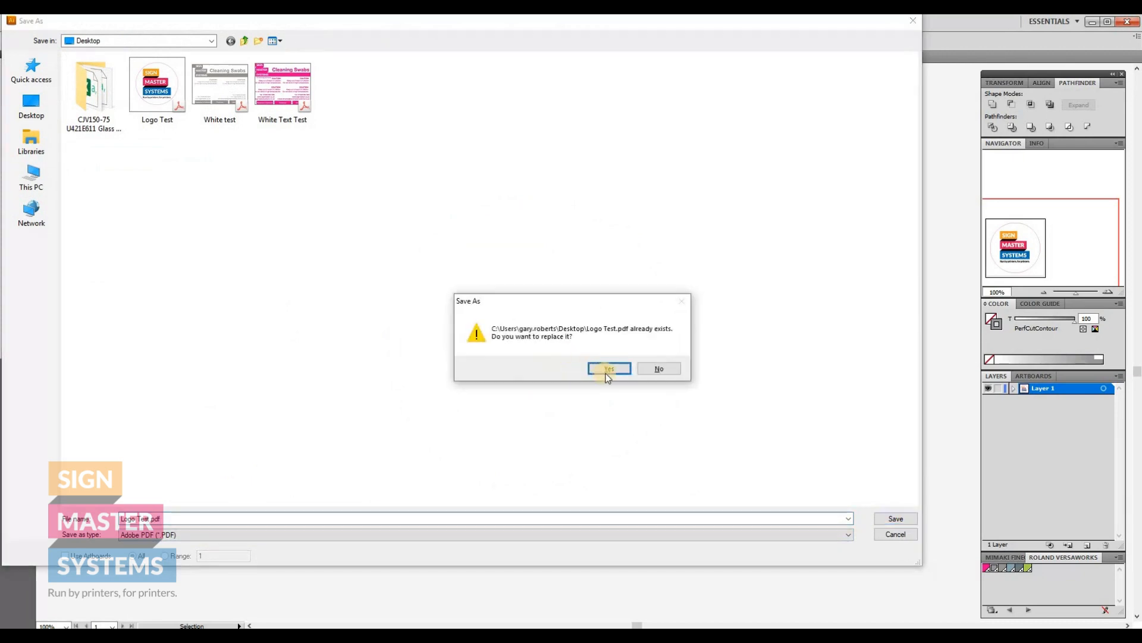
left_click(608, 369)
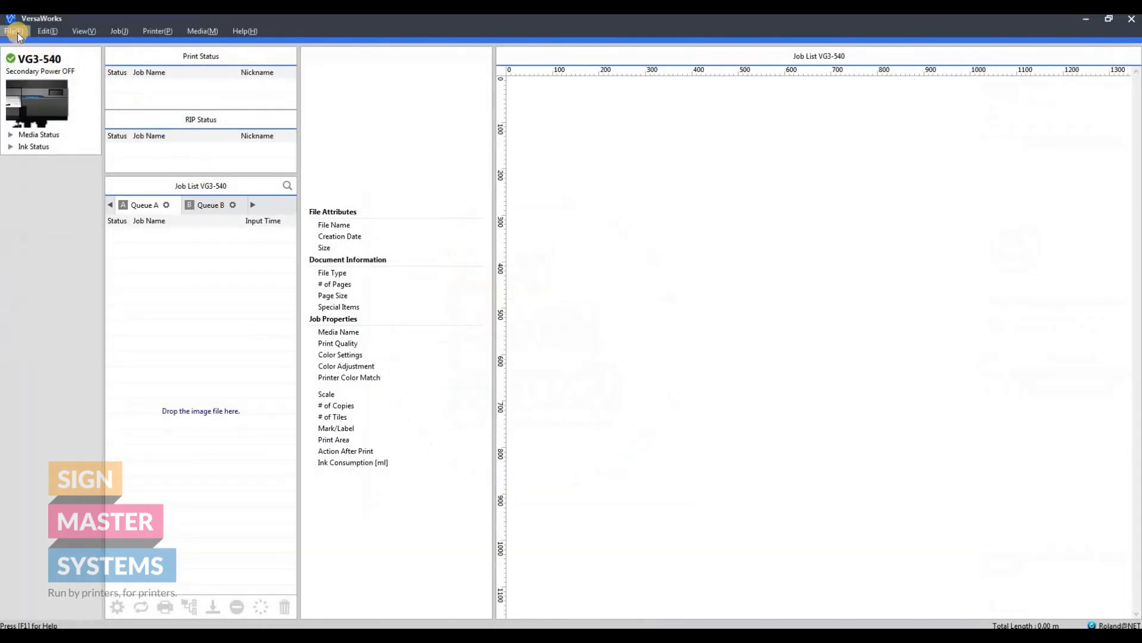
Add Logo Test.pdf as a job in Queue A and view its details
left_click(13, 31)
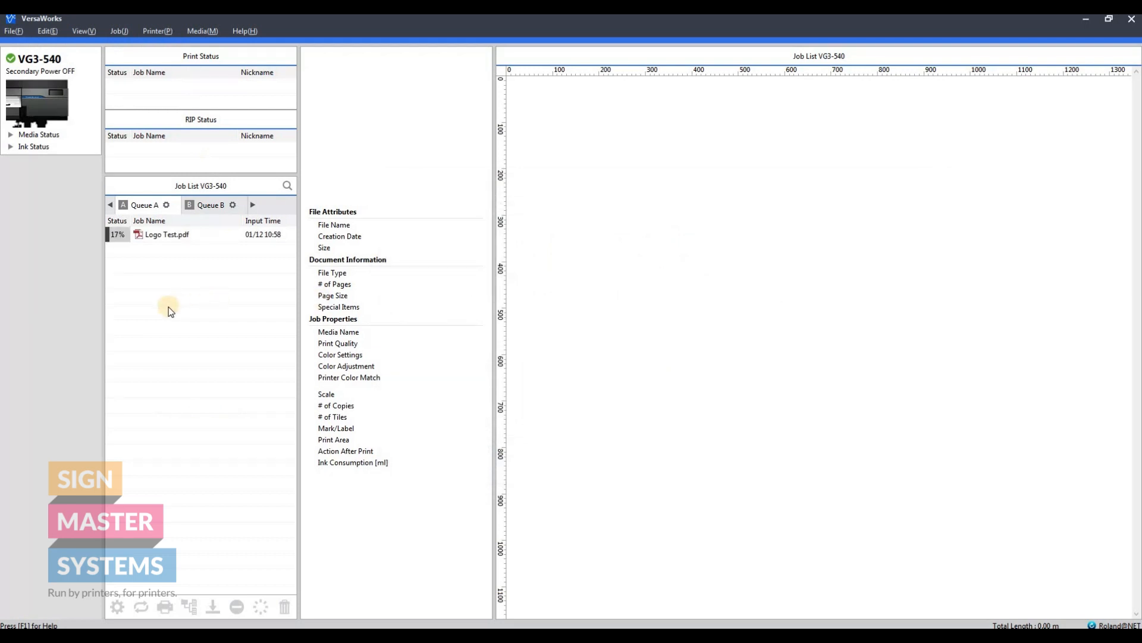
left_click(167, 235)
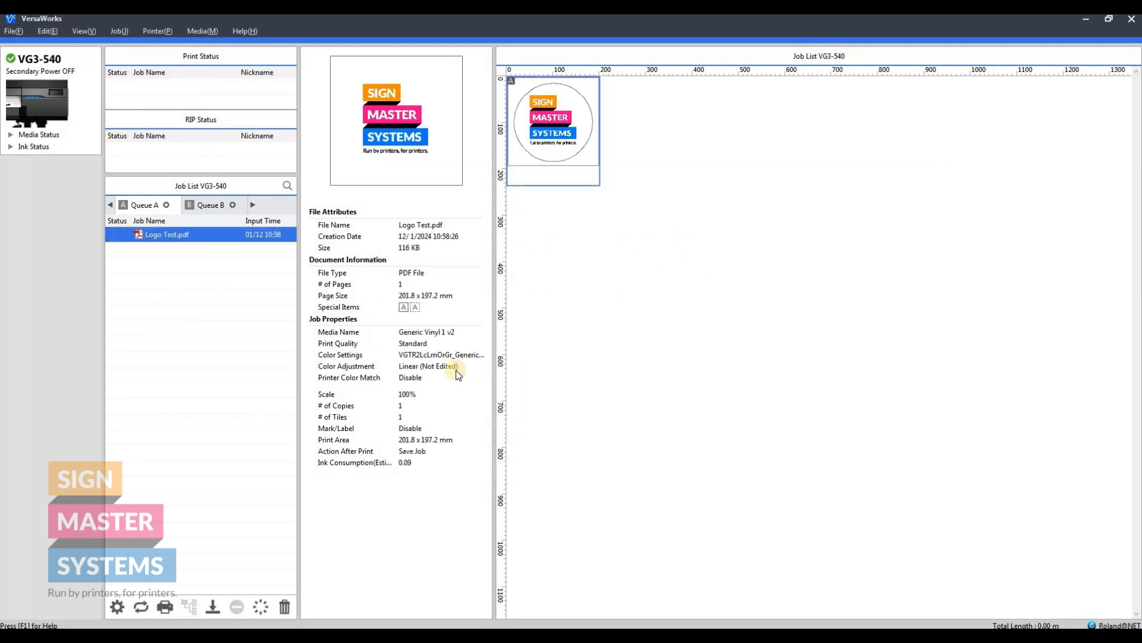
mouse_move(339, 307)
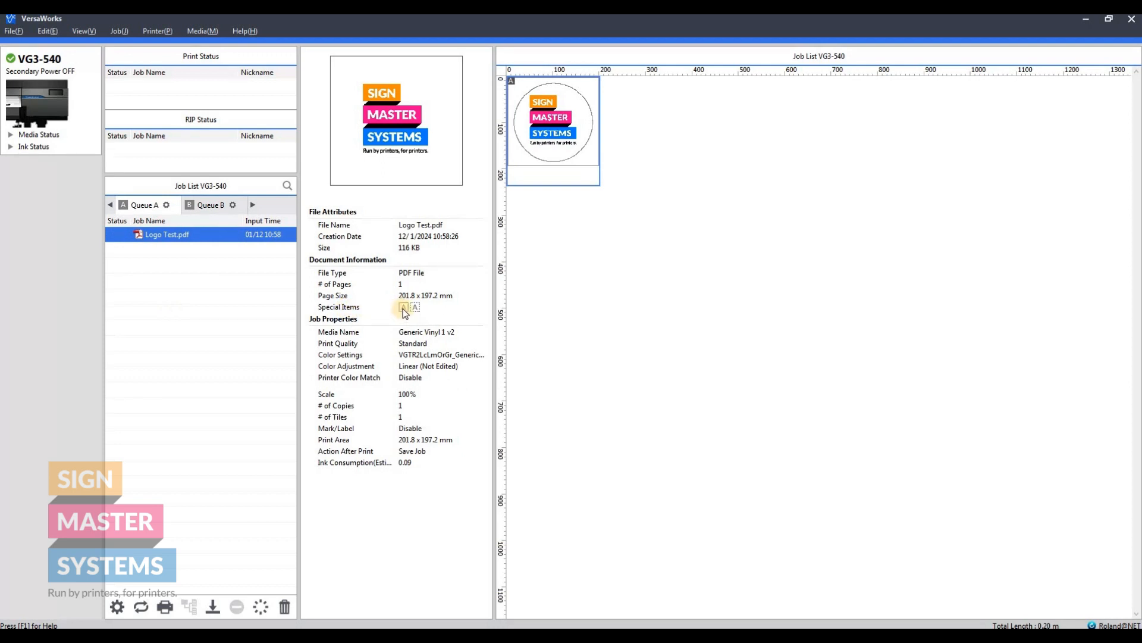
mouse_move(405, 307)
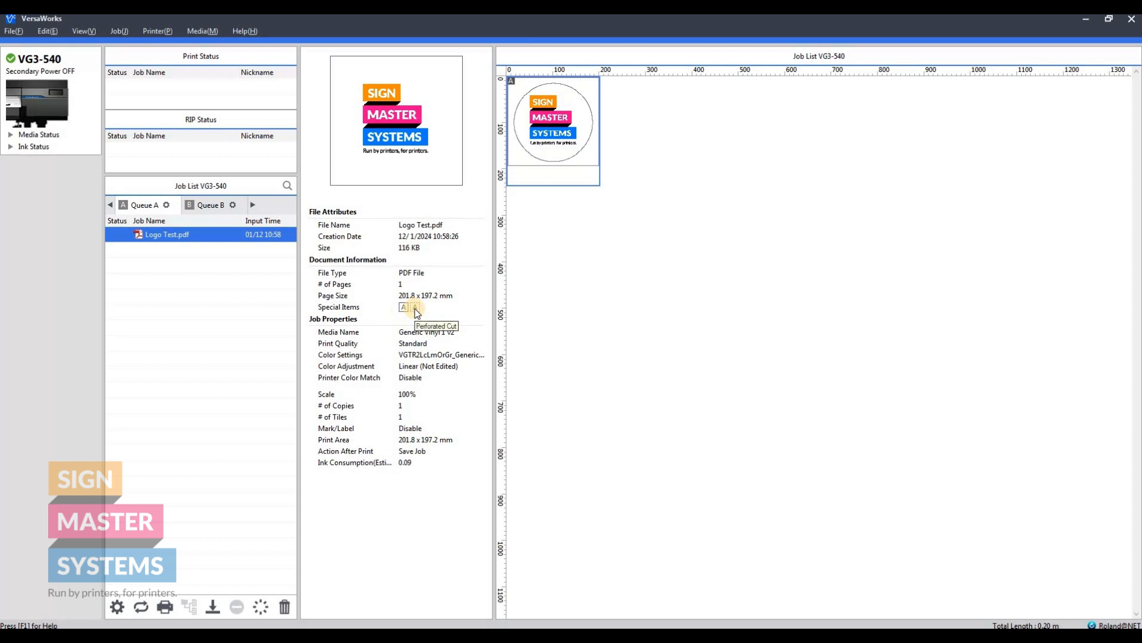
mouse_move(199, 241)
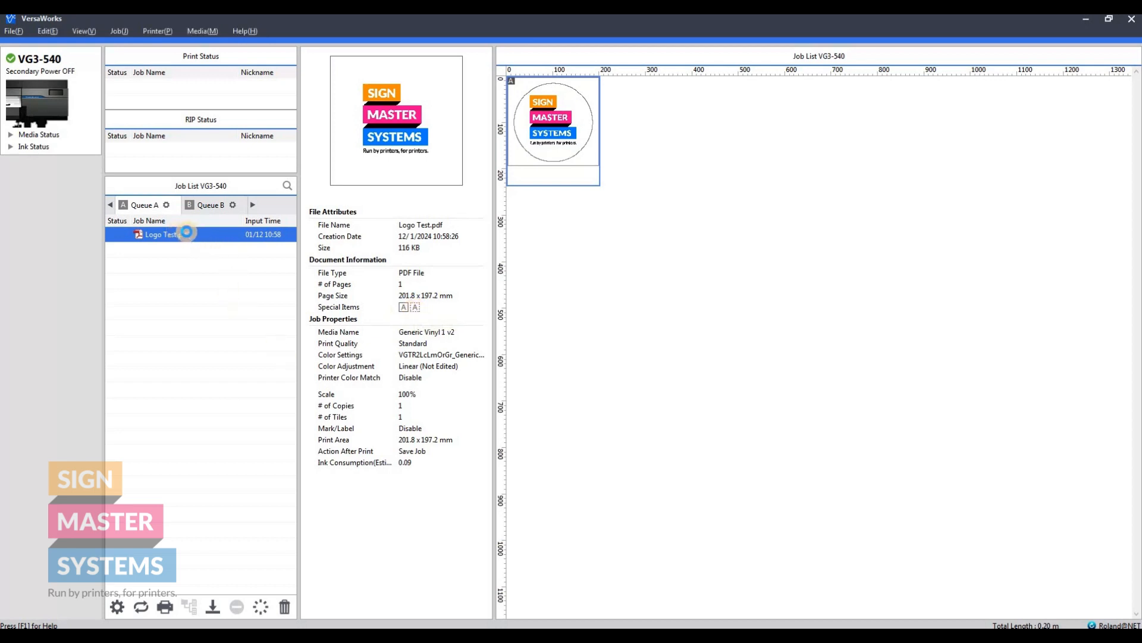
Set the job layout to 6 rotated copies, 10 mm spacing, centred on the media
double_click(158, 235)
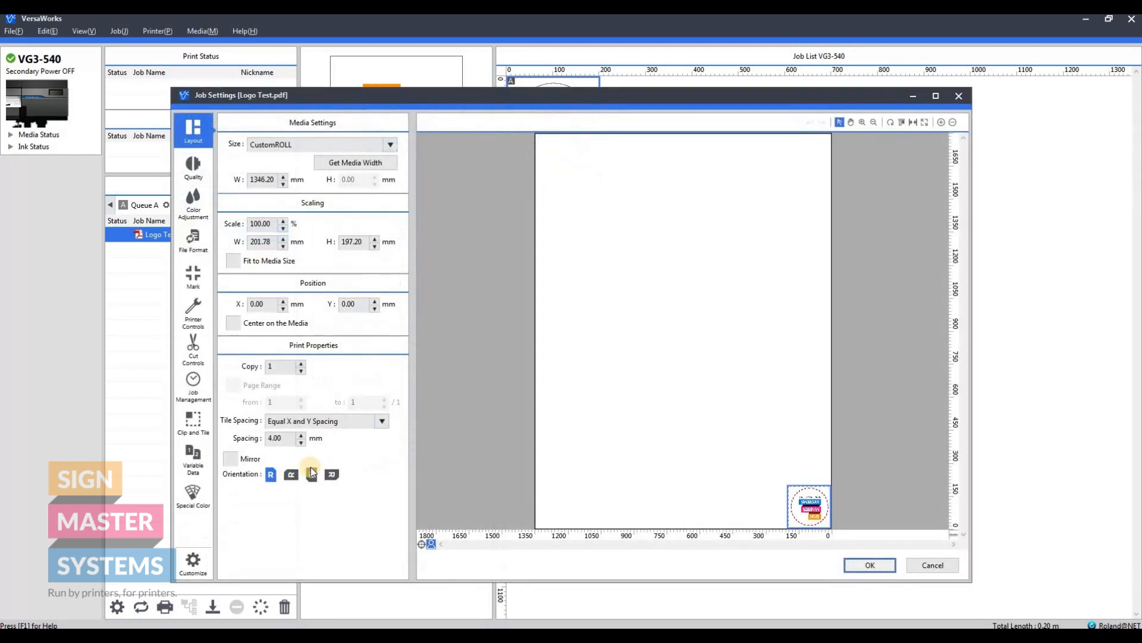
left_click(311, 475)
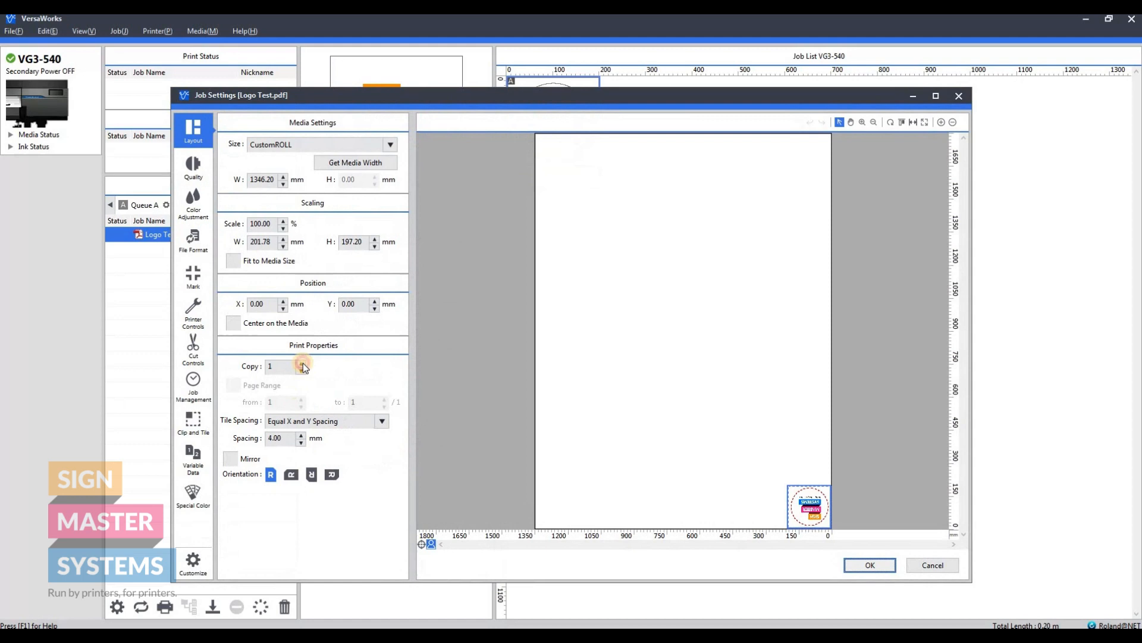
left_click(301, 363)
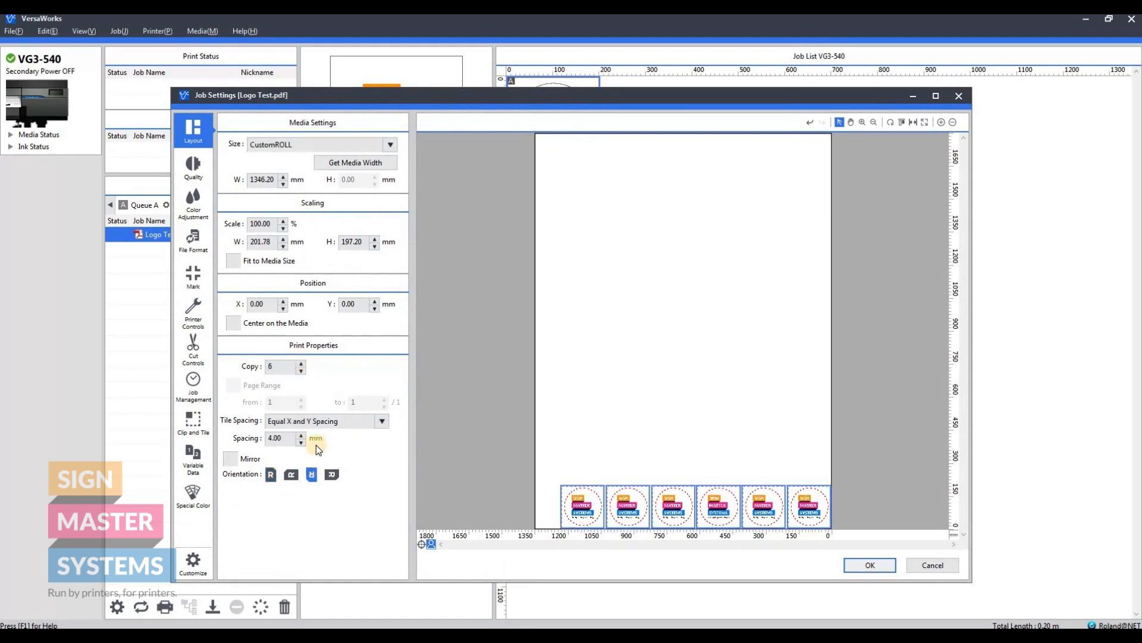
type("10")
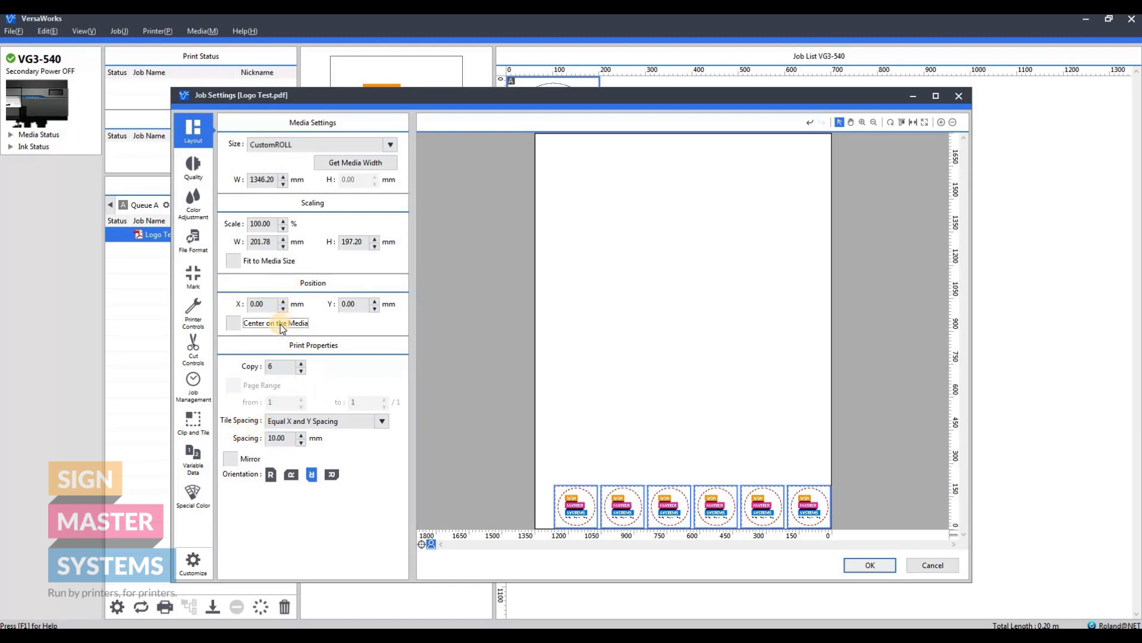
left_click(232, 322)
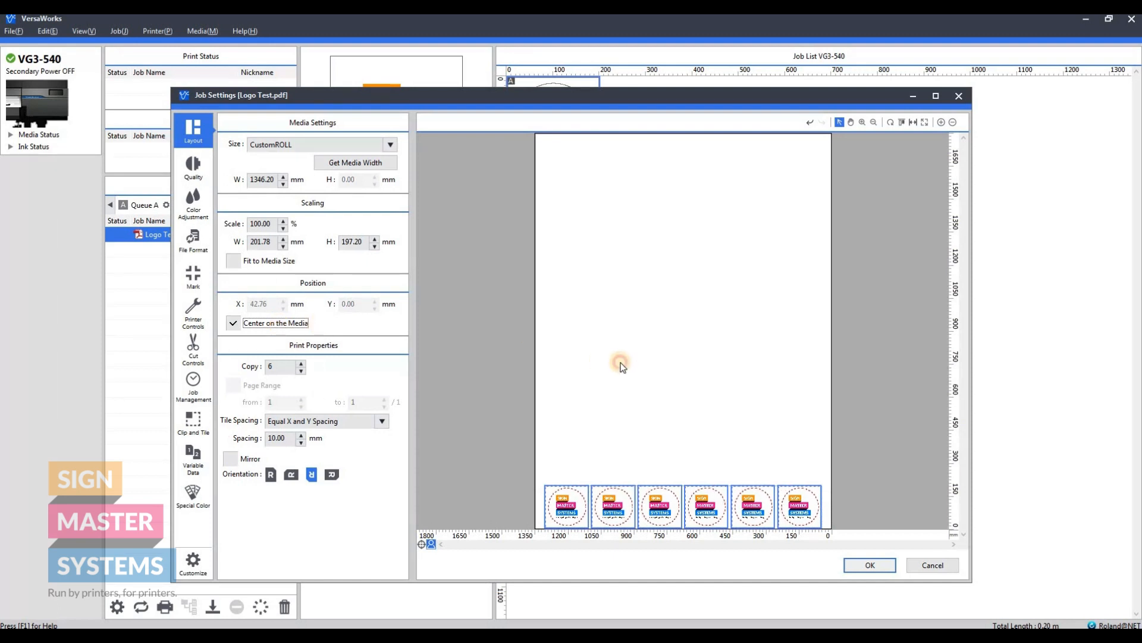
left_click(611, 504)
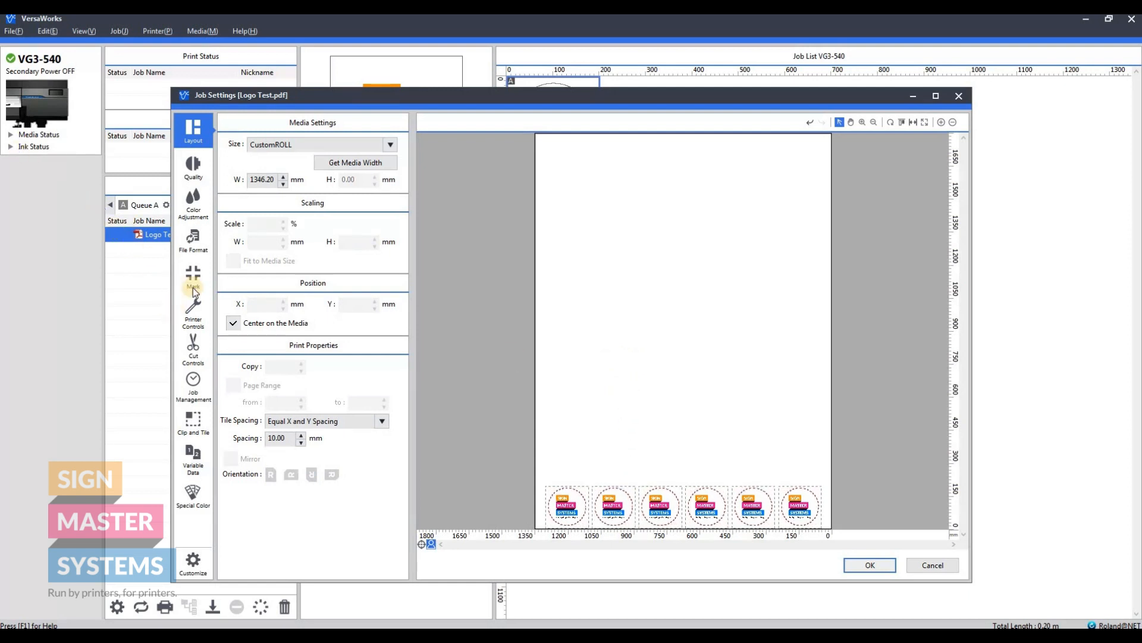
Review the Quality and Mark settings, then show the Cut Controls options
left_click(193, 166)
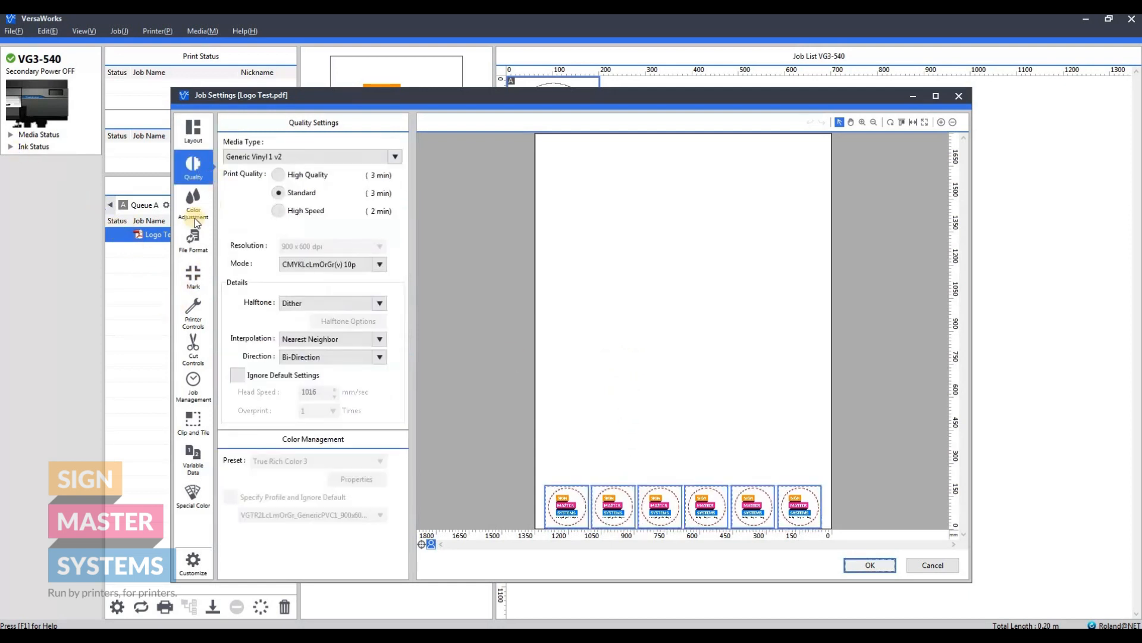
left_click(193, 277)
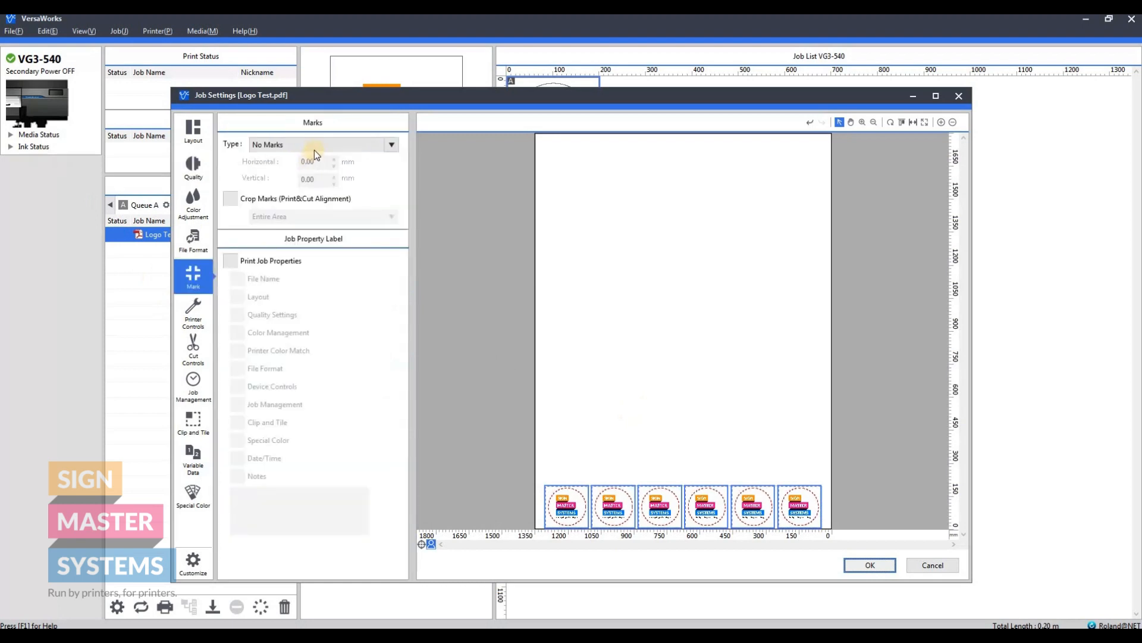
mouse_move(193, 350)
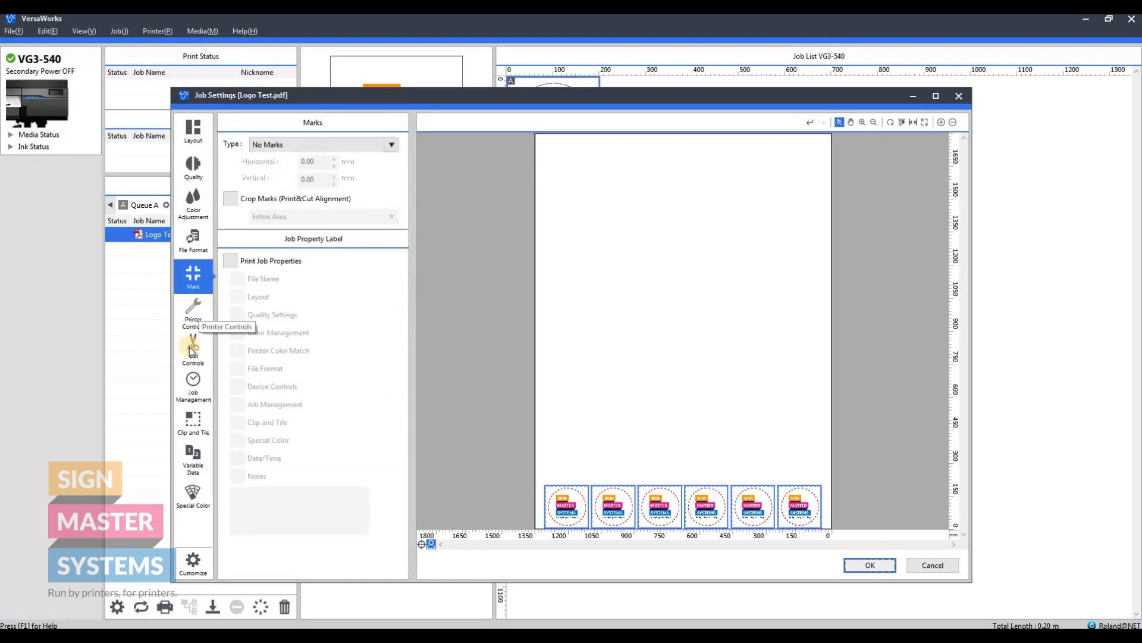
left_click(192, 350)
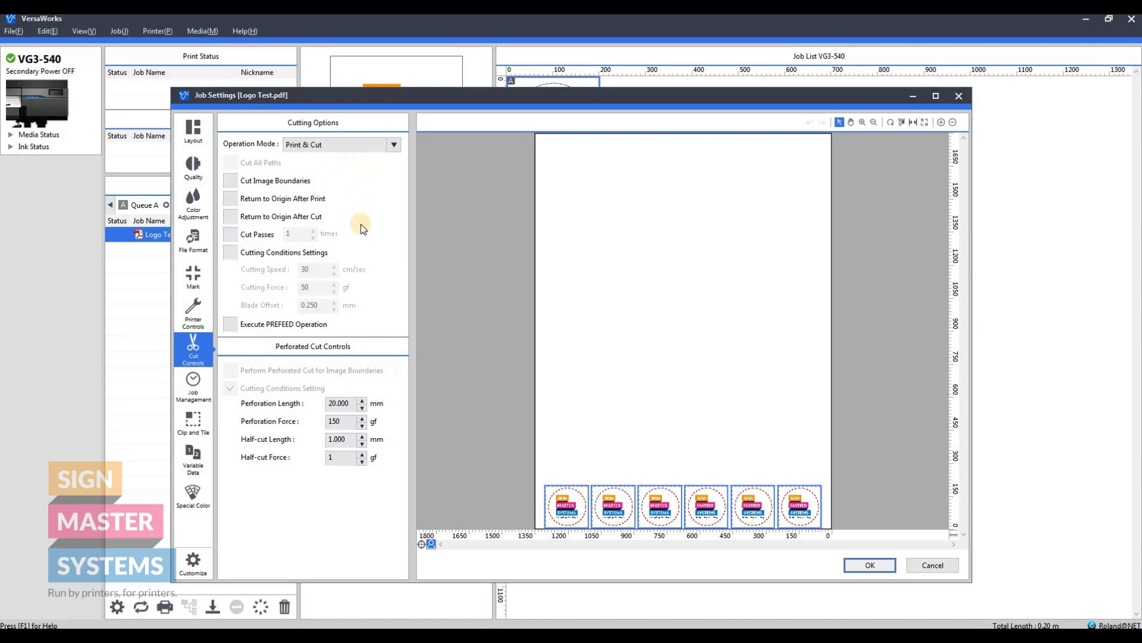
mouse_move(286, 256)
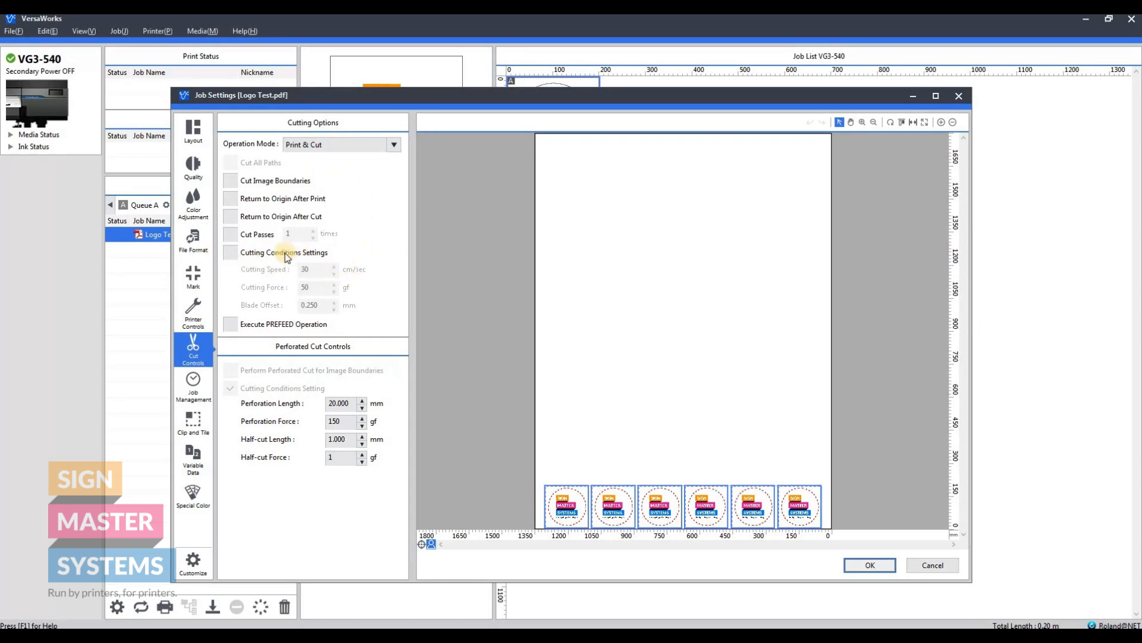
left_click(231, 252)
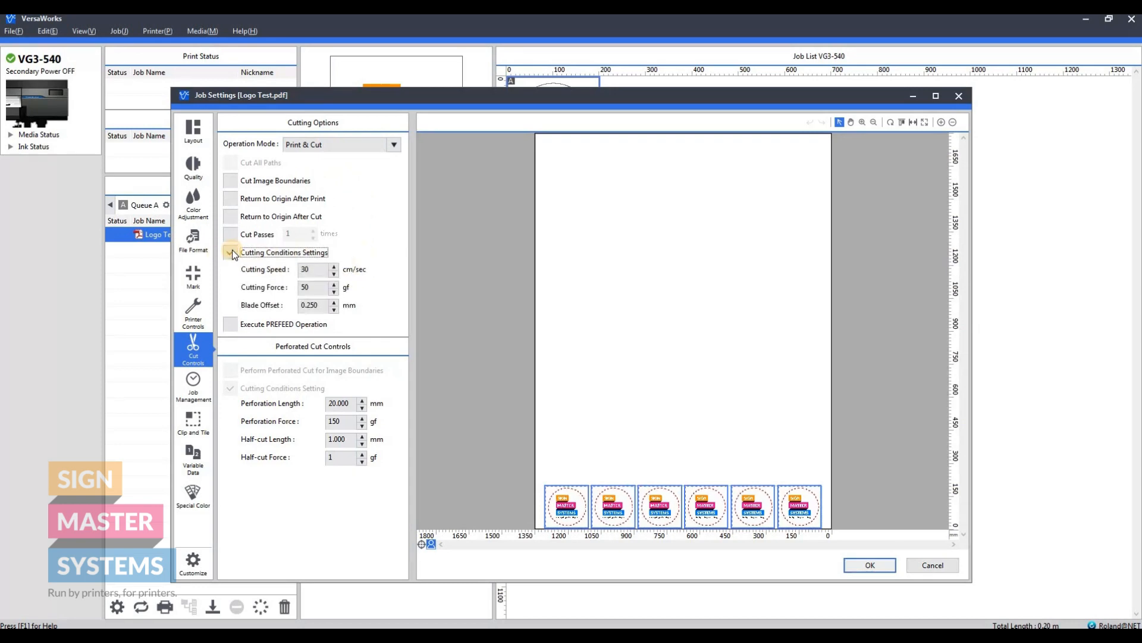
left_click(232, 253)
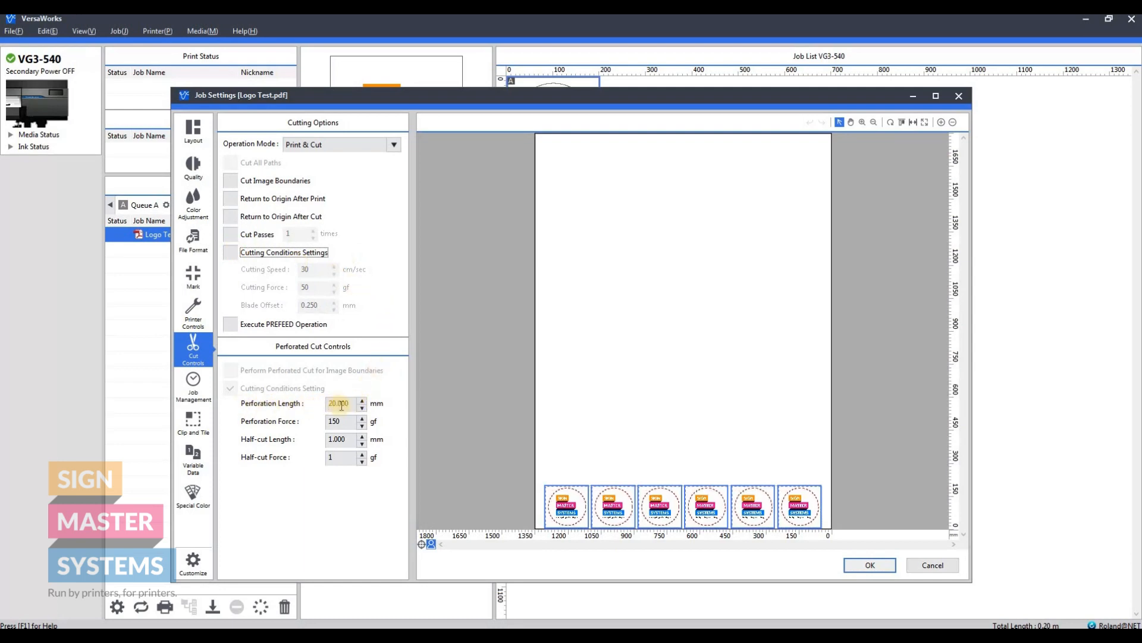
left_click(339, 403)
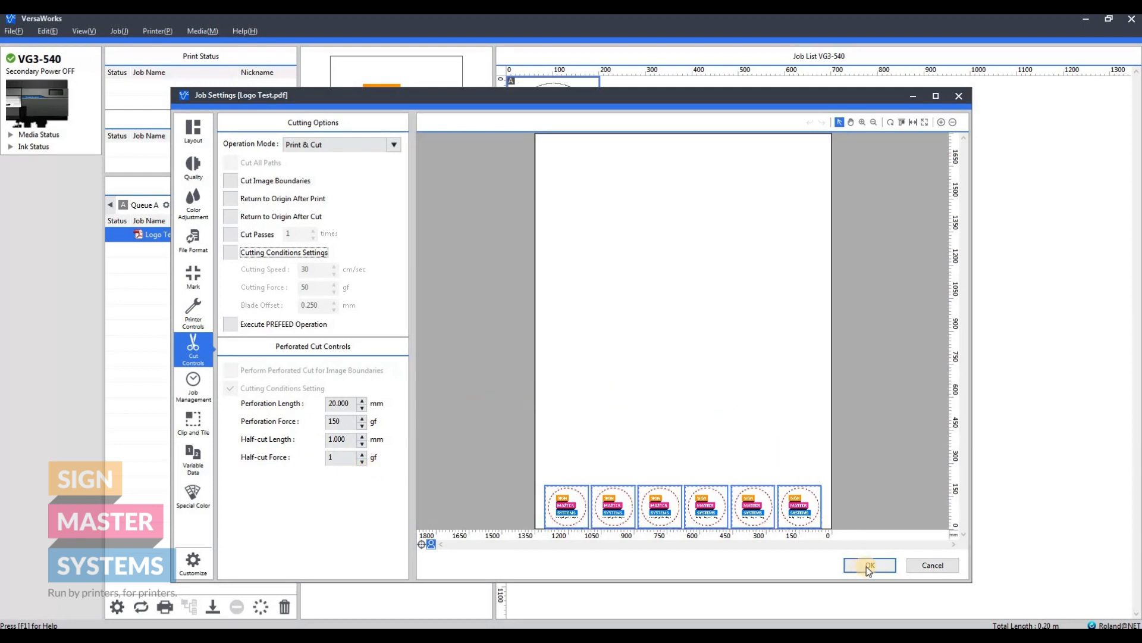
Confirm the job settings and bring up the job's context actions in Queue A
left_click(869, 564)
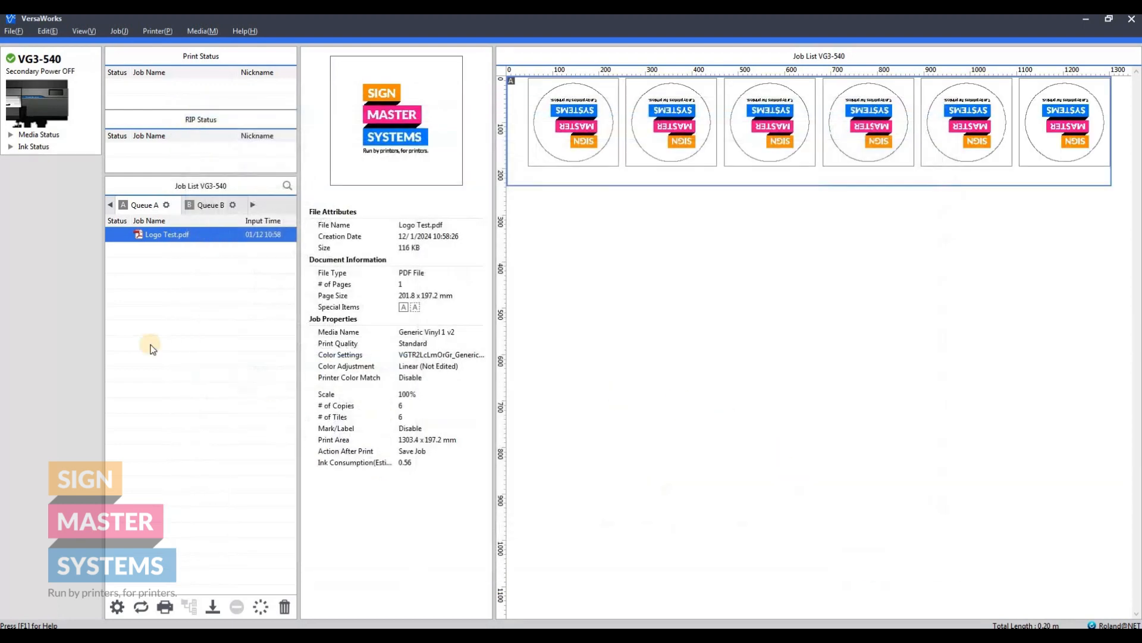
right_click(166, 235)
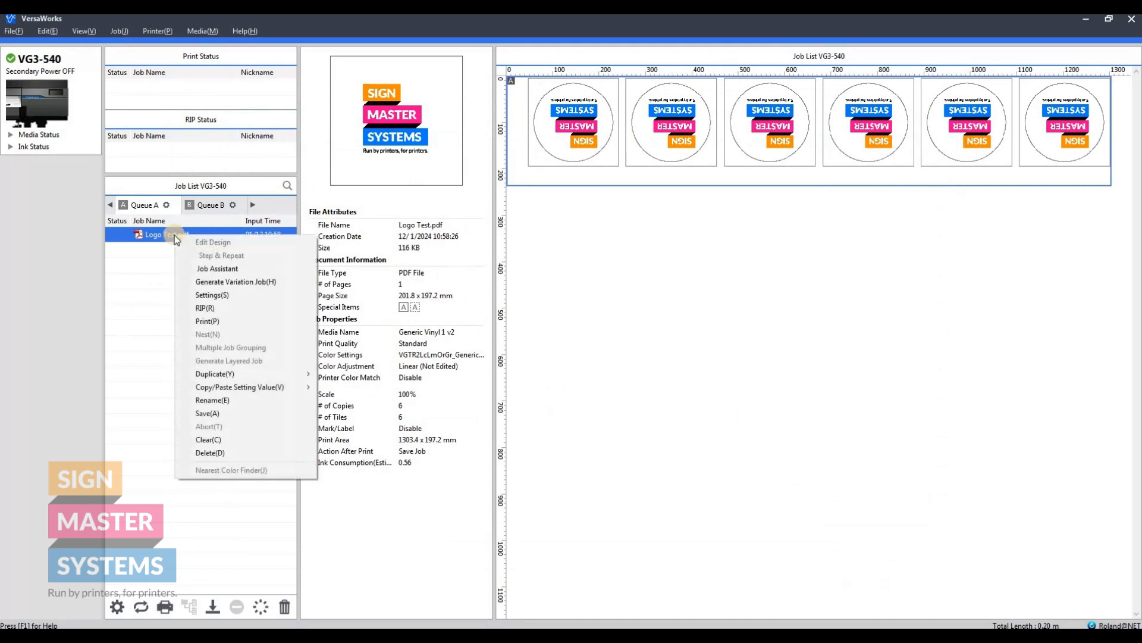